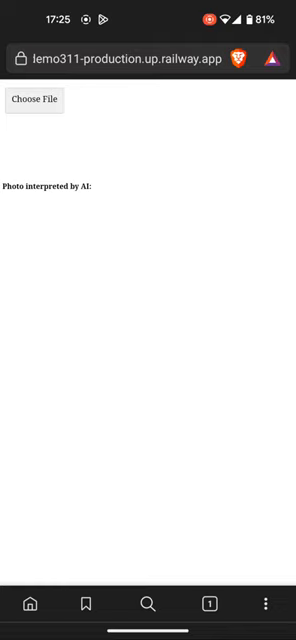
Step: Choose a report image using the camera option in the Select an image sheet
click(34, 100)
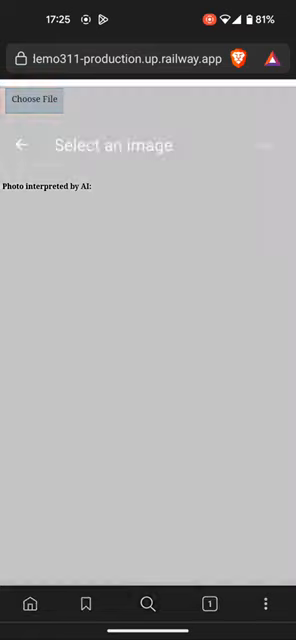
click(38, 99)
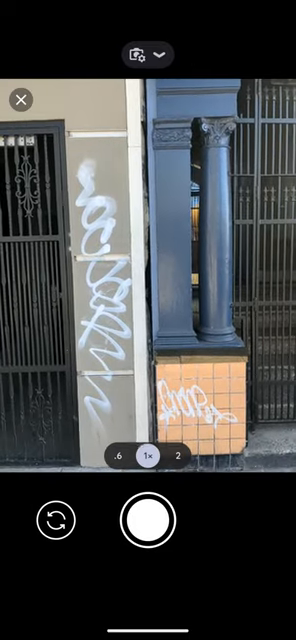
Step: Photograph the graffiti-covered wall and accept the shot
click(146, 519)
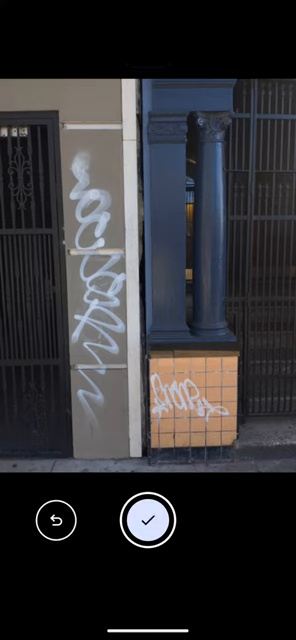
click(148, 520)
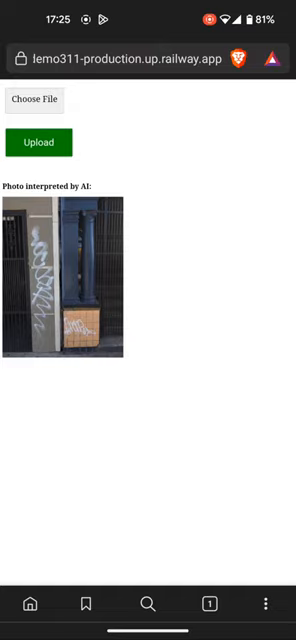
Step: Upload the graffiti photo for AI address and class interpretation
click(43, 141)
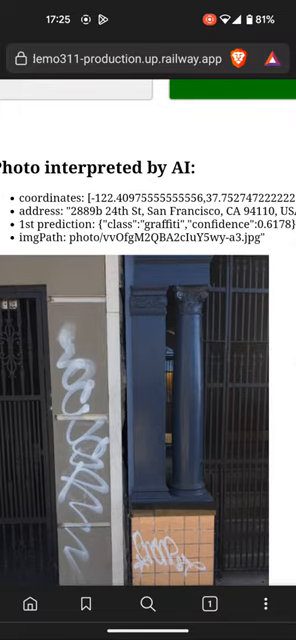
Step: Confirm the AI results with Done to submit the graffiti issue
scroll(down, 3)
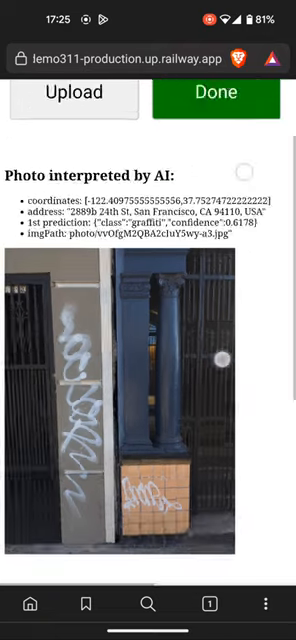
click(214, 92)
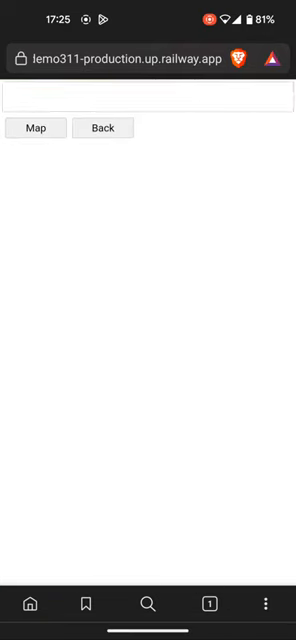